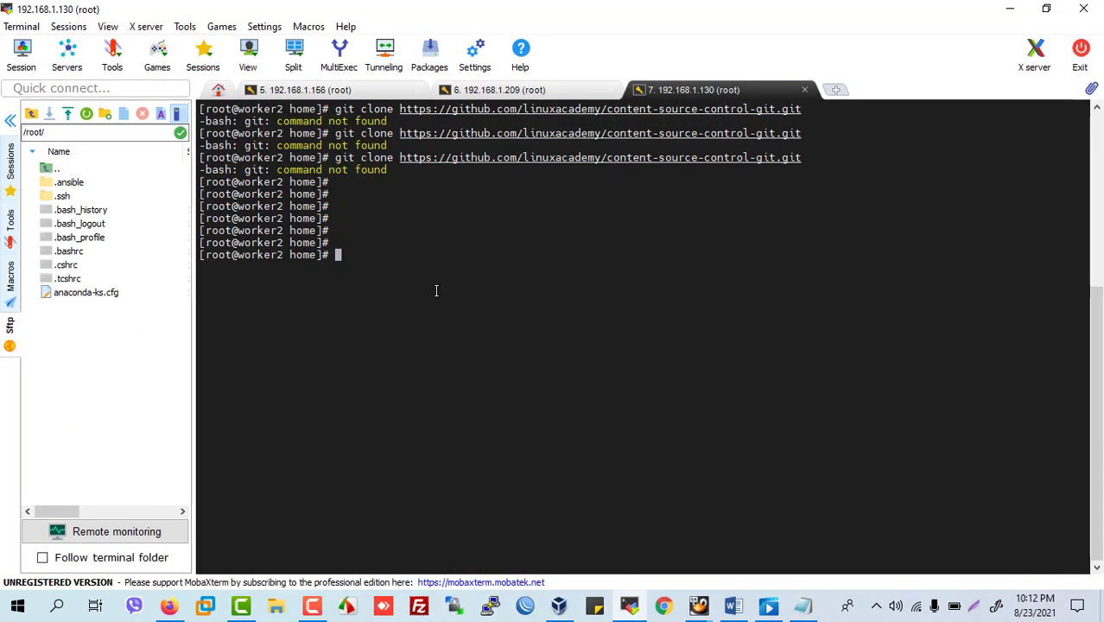
Step: Check for Git with git --version while the yum update finishes
text(git --version)
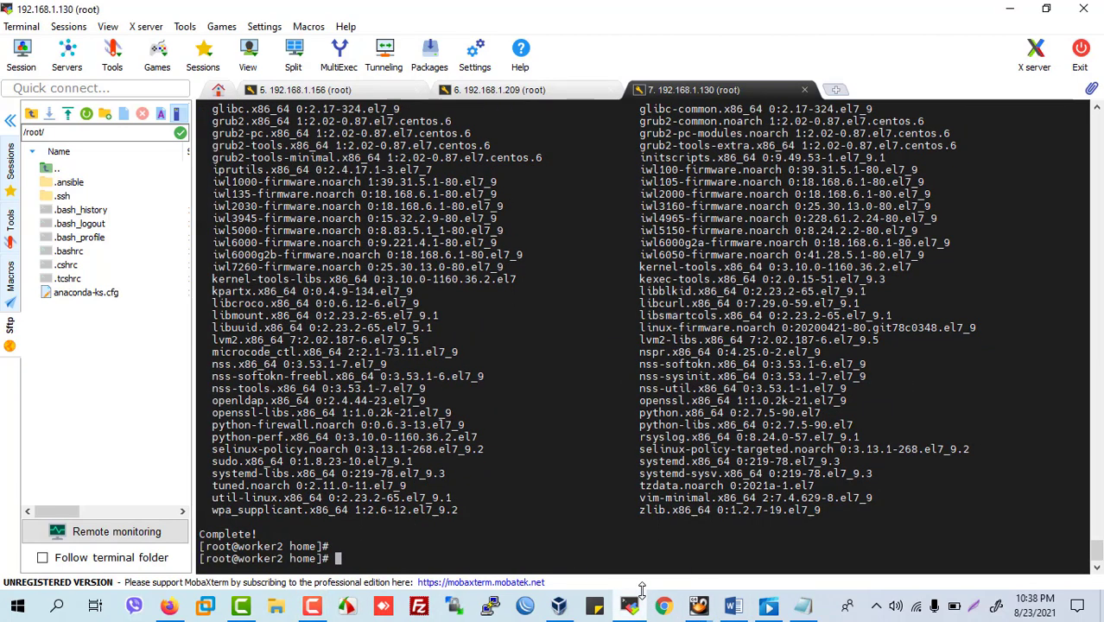
Step: Begin preparing the sudo yum install git transaction on worker2
text(cl)
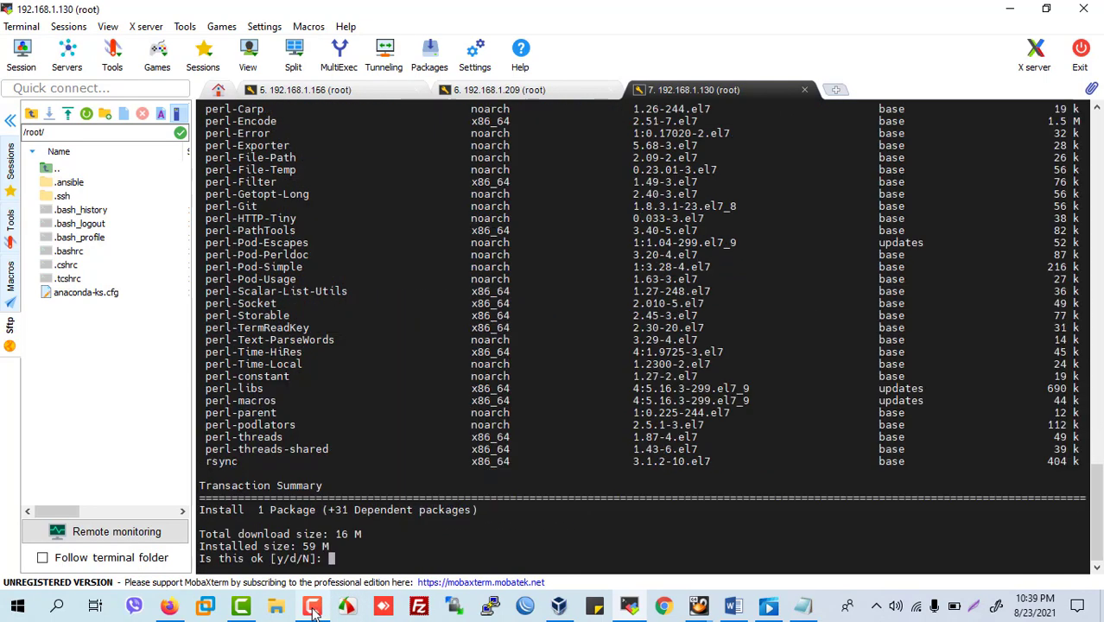
Step: Confirm the install with y and verify git version 1.8.3.1 is reported
text(y)
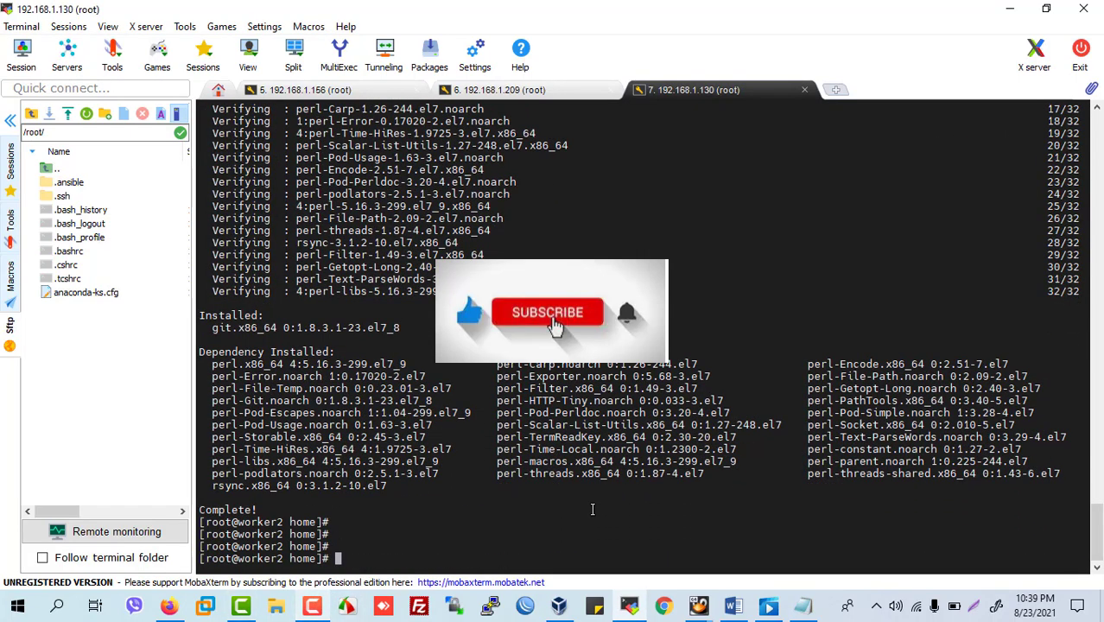
text(yum update)
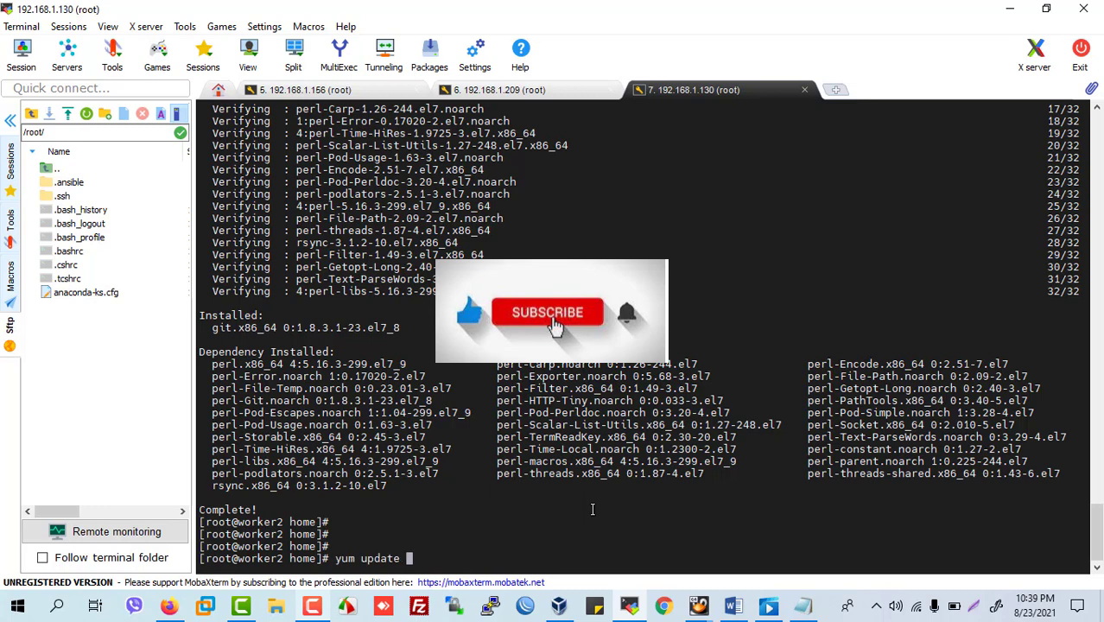
text(git --version)
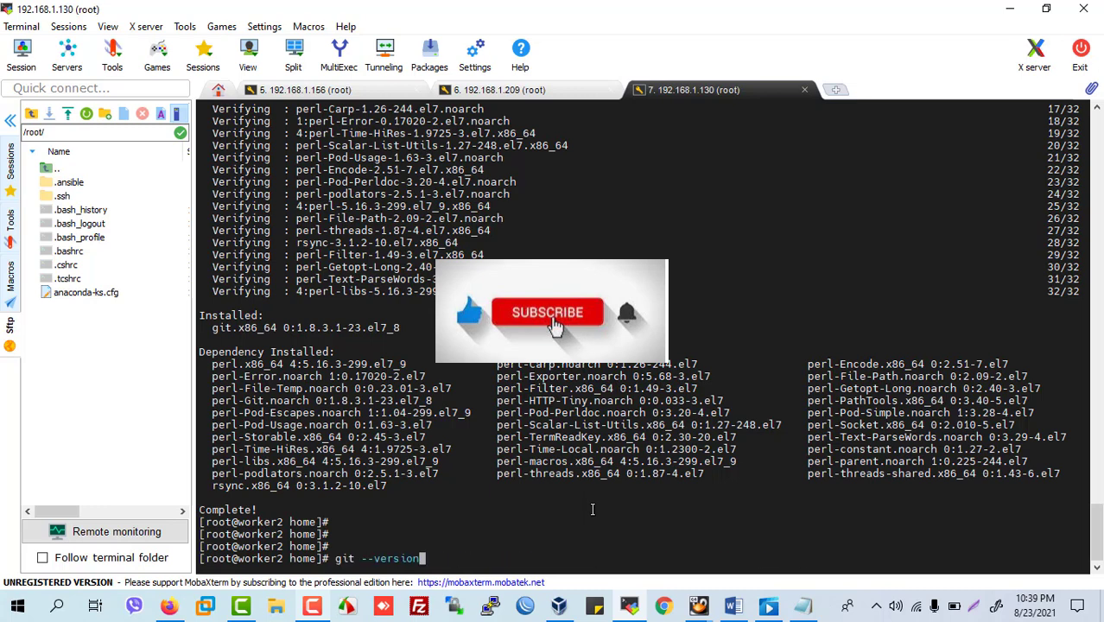
key(Return)
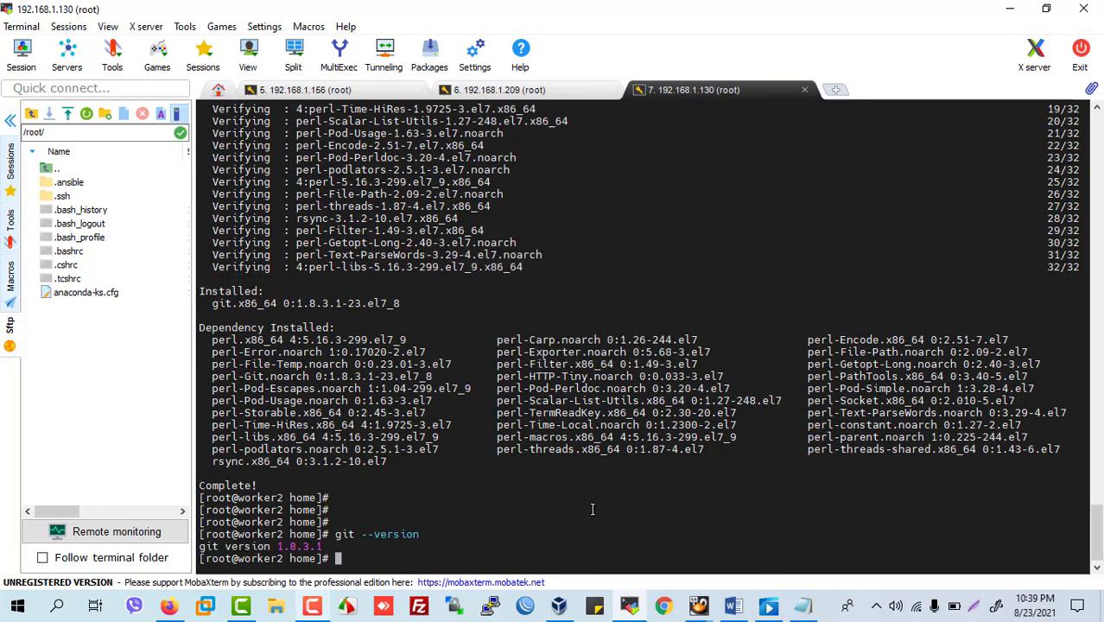
text(sudo yum install git)
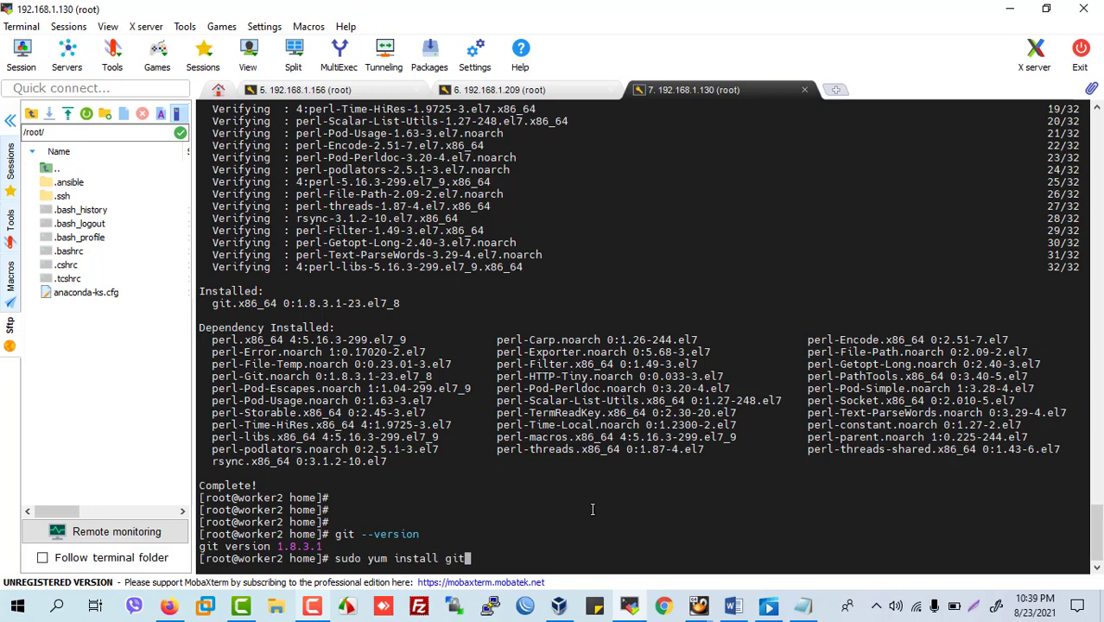
Step: Clone linuxacademy/content-source-control-git from GitHub and list the home folder with ls
text(git clone https://github.com/linuxacademy/content-source-control-git.git)
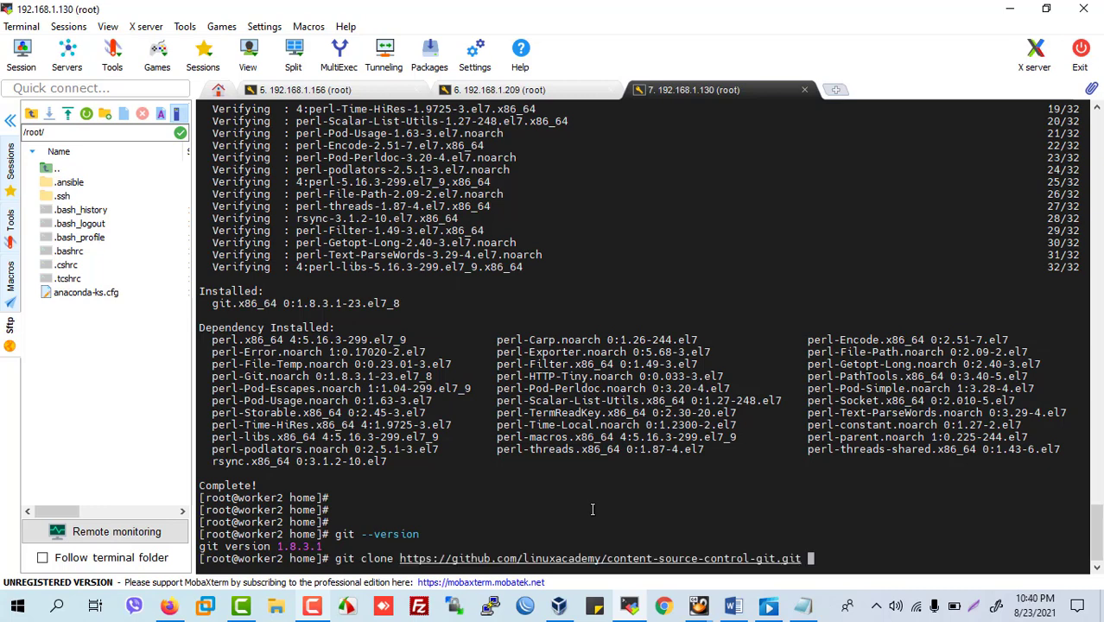
key(Return)
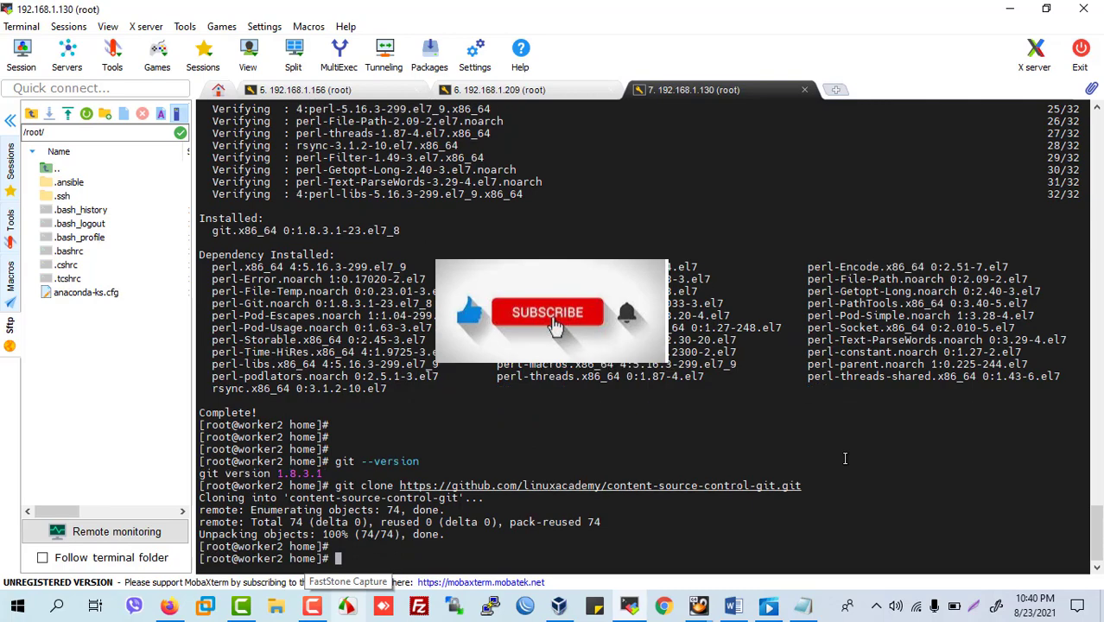
text(ls)
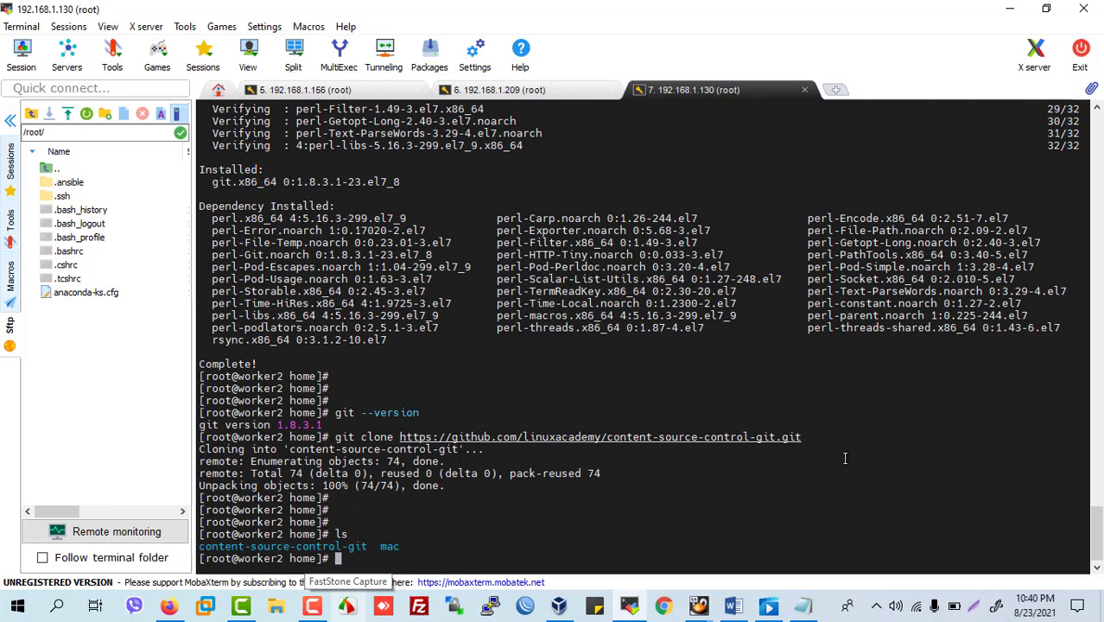